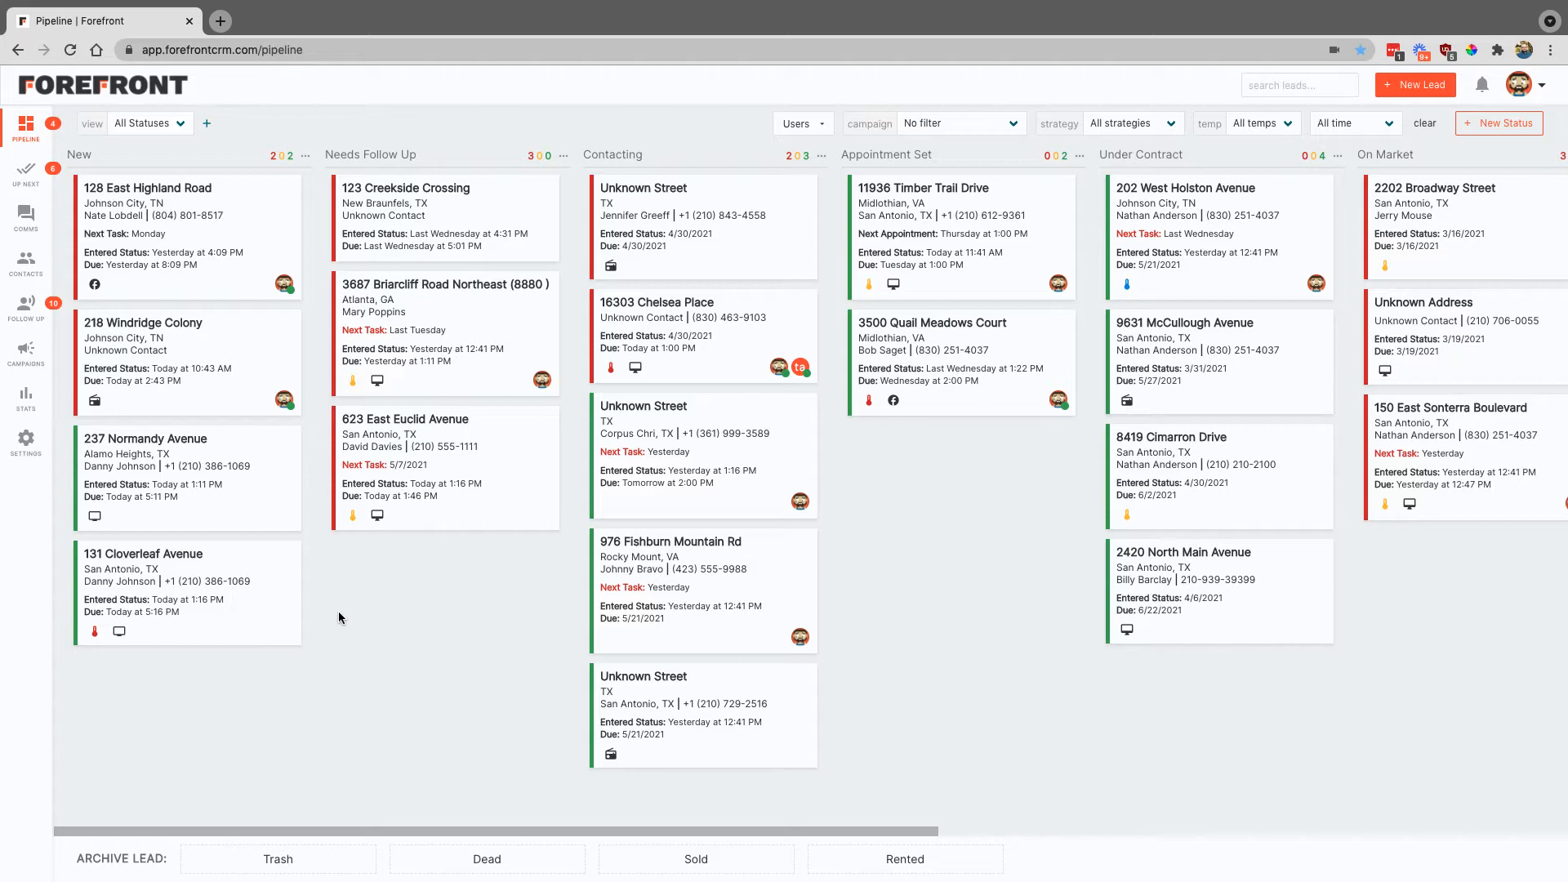
pyautogui.moveTo(349, 612)
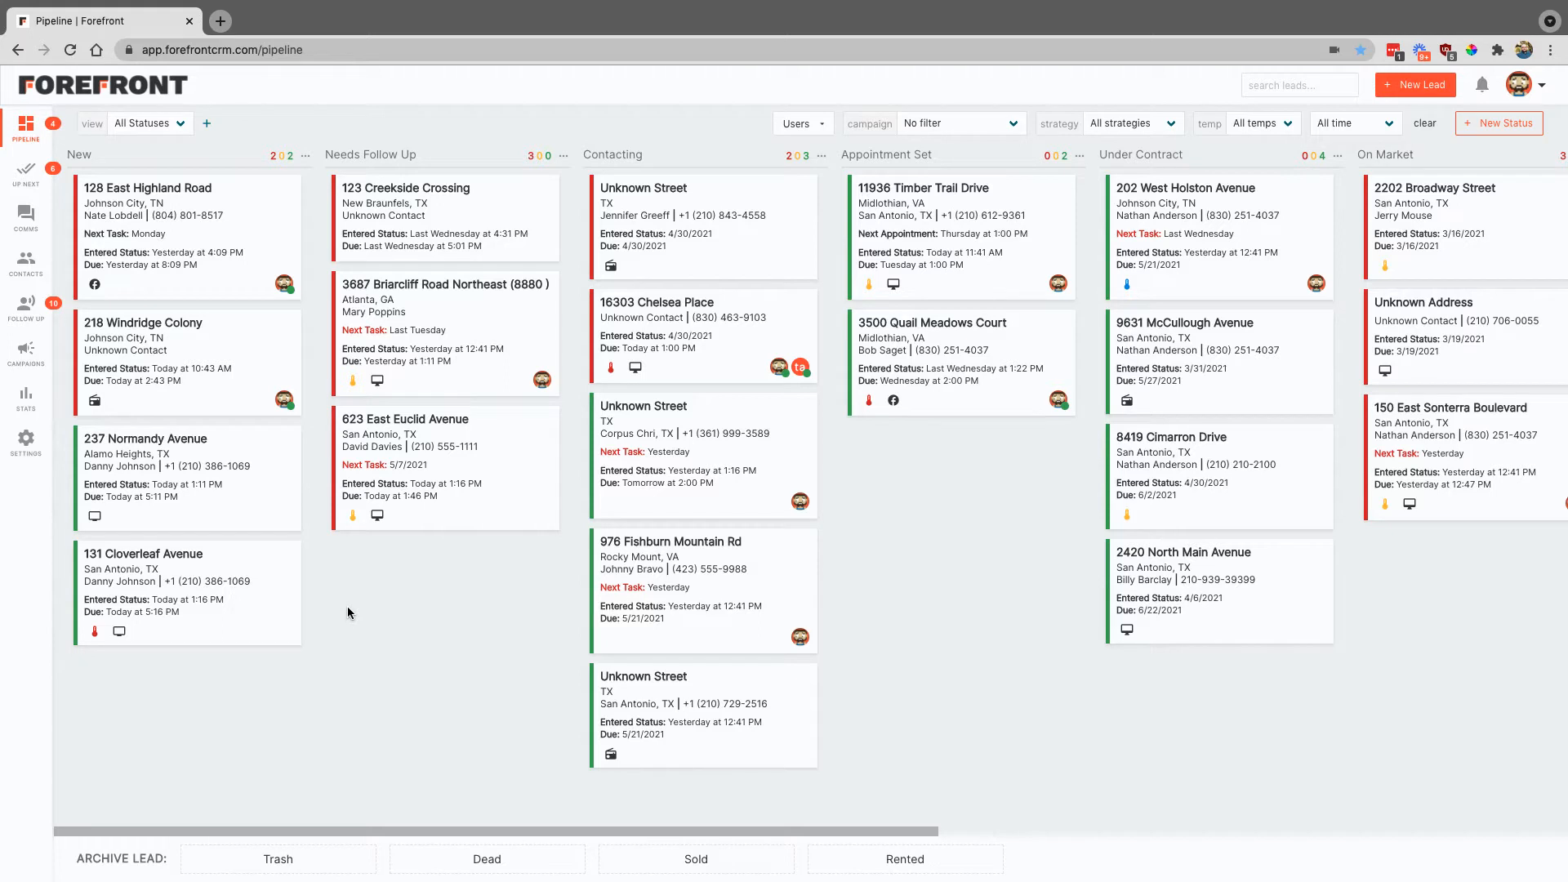
pyautogui.moveTo(26, 173)
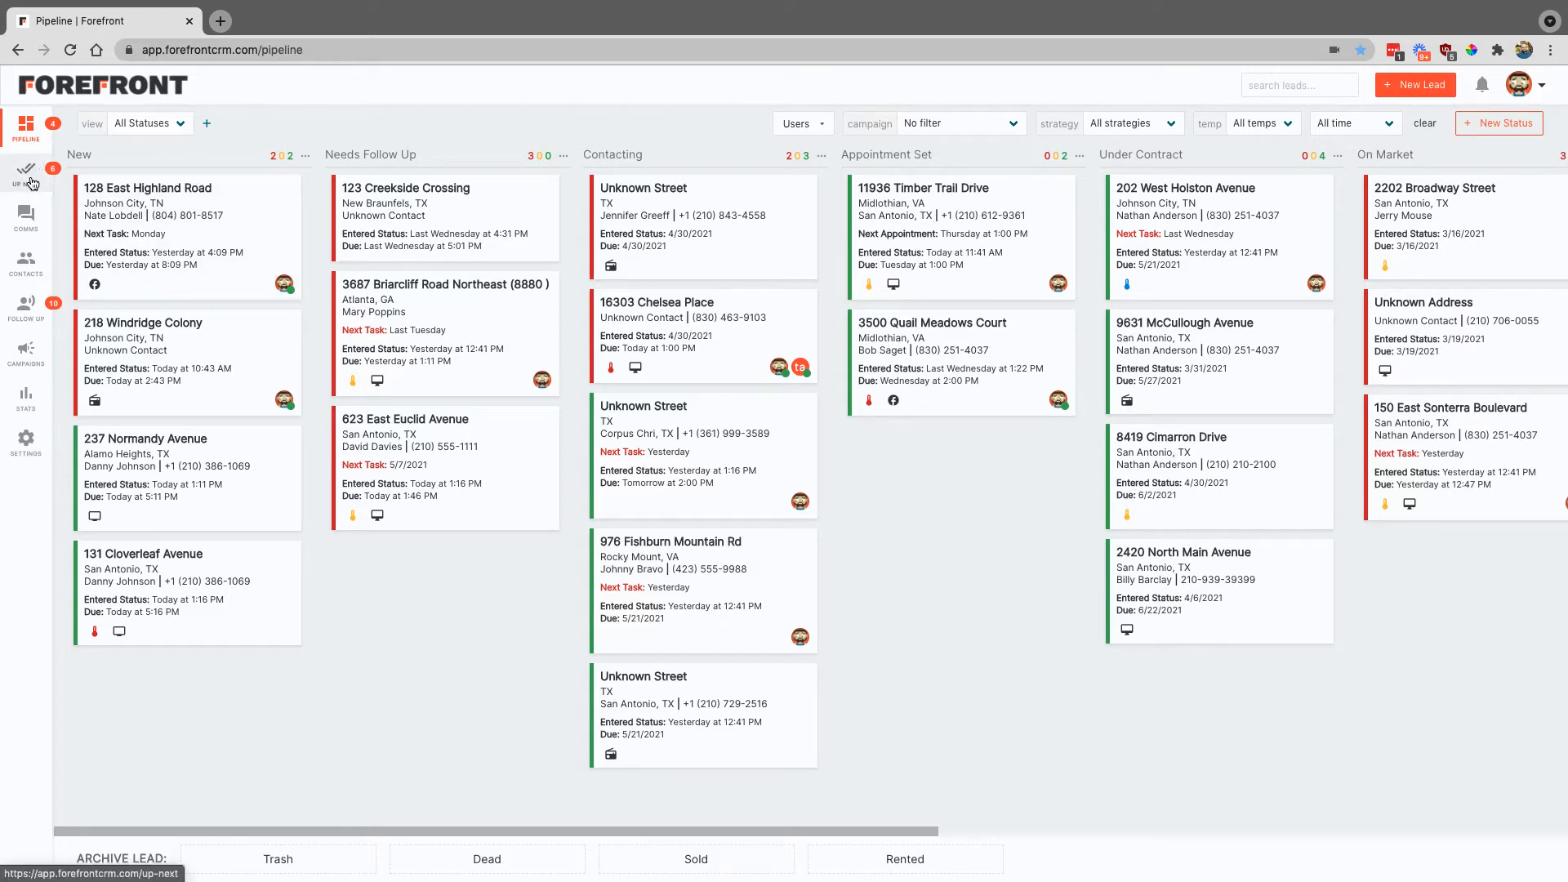
pyautogui.moveTo(458, 655)
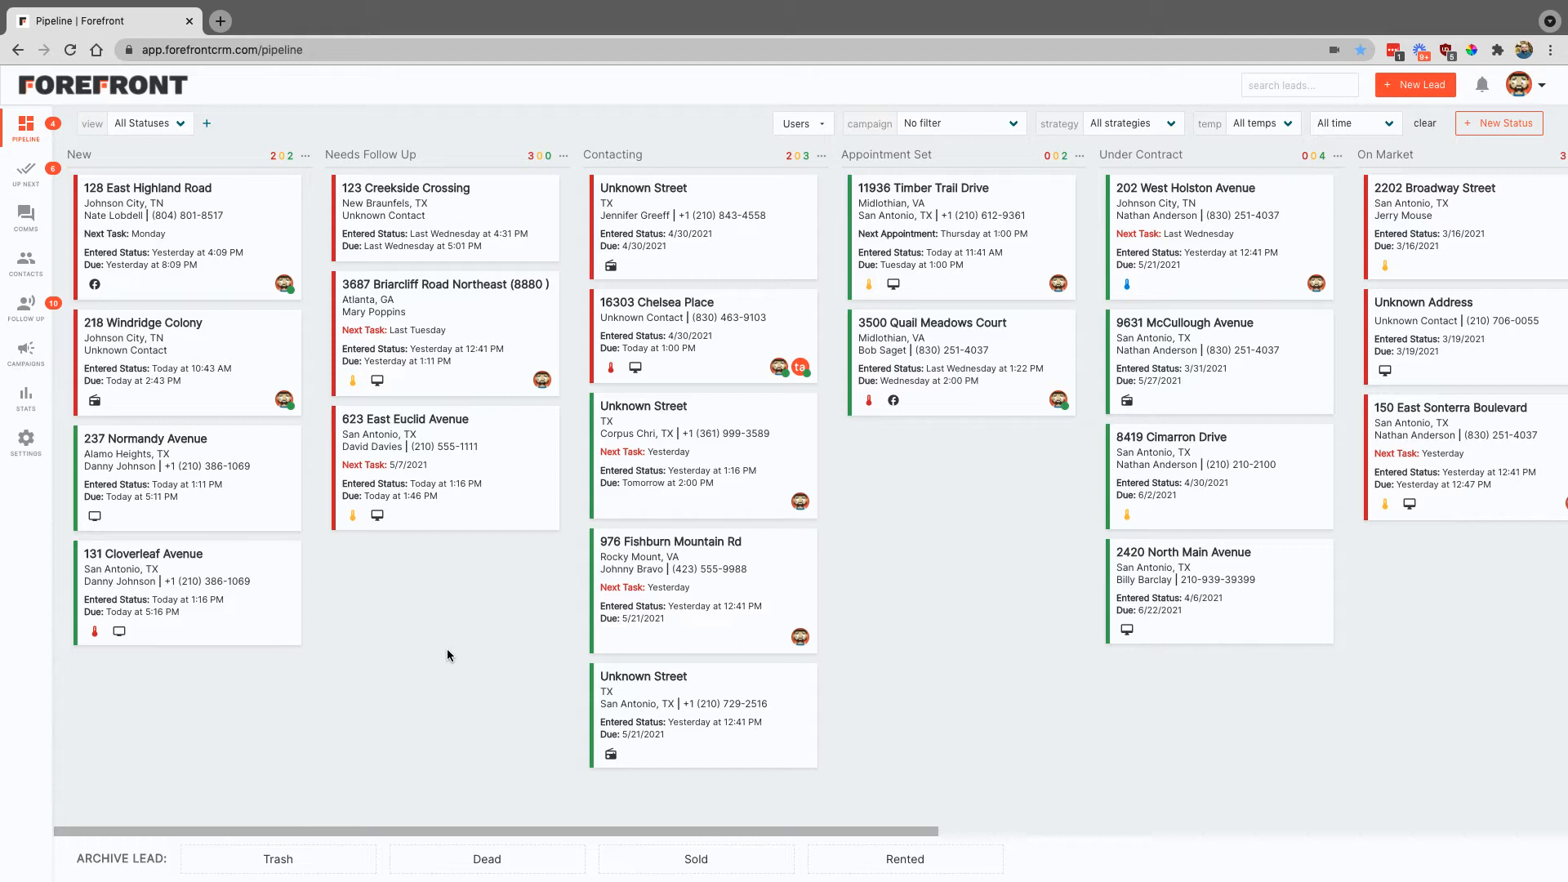
pyautogui.moveTo(438, 656)
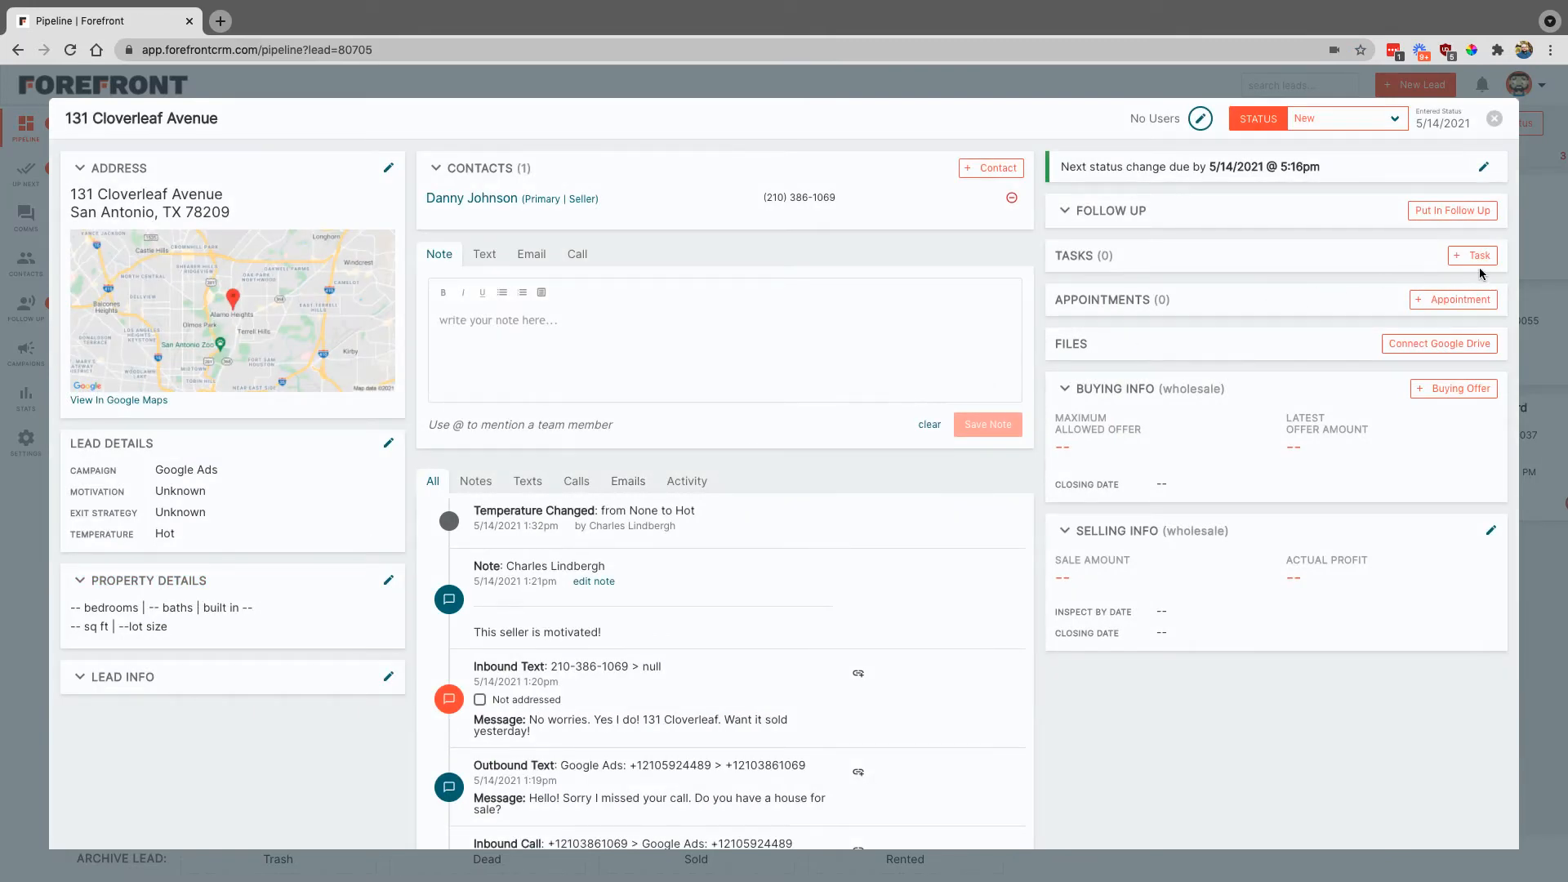
pyautogui.click(1472, 255)
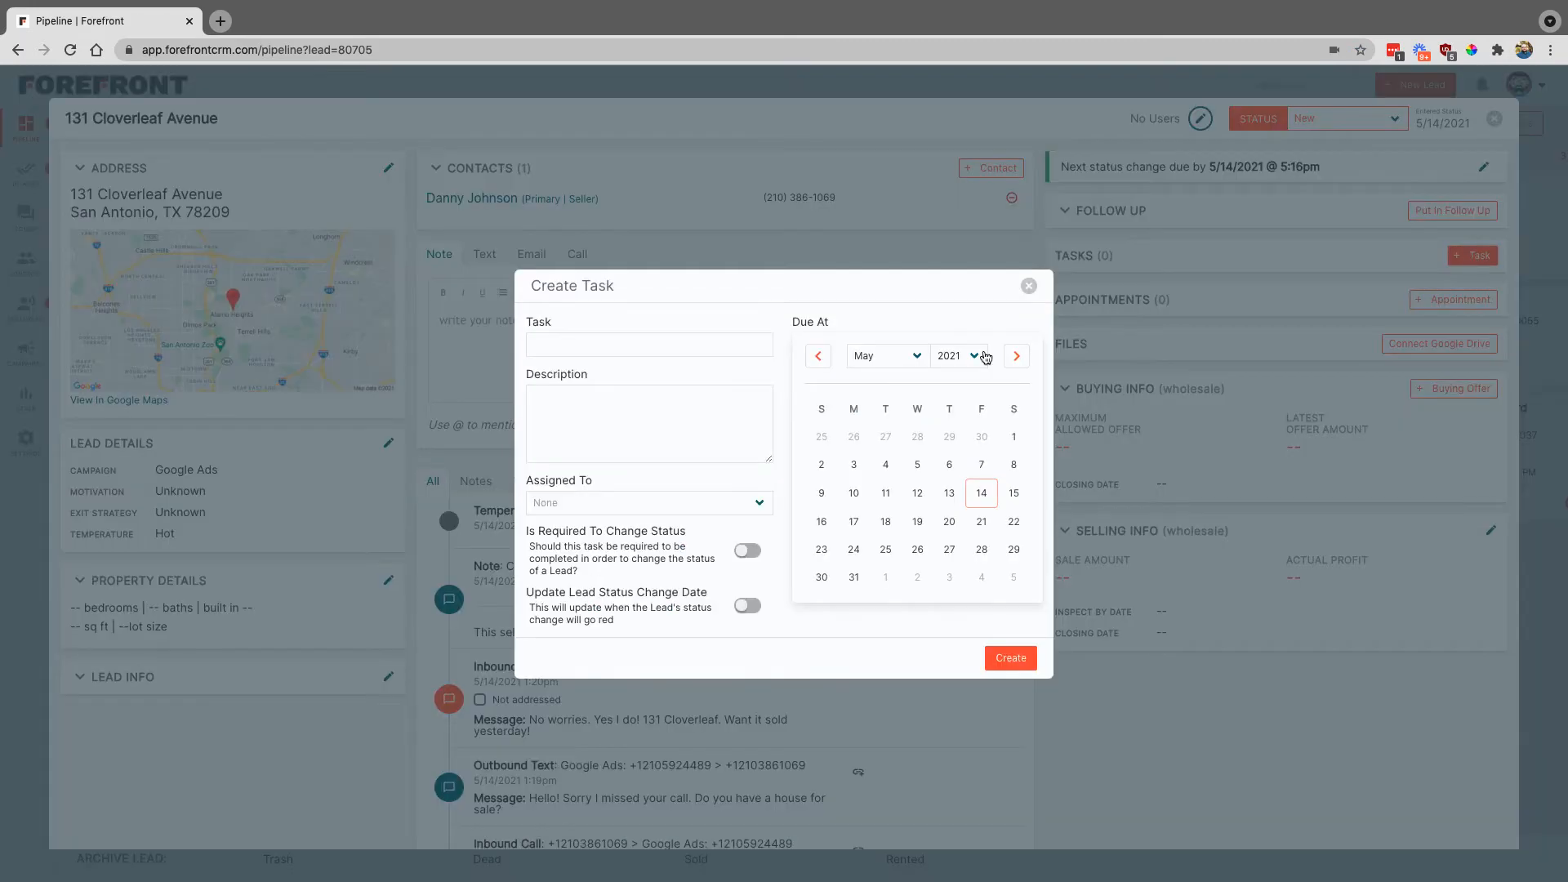
# Name the task 'Call after 3pm', add a description, and choose its assignee.
pyautogui.click(648, 344)
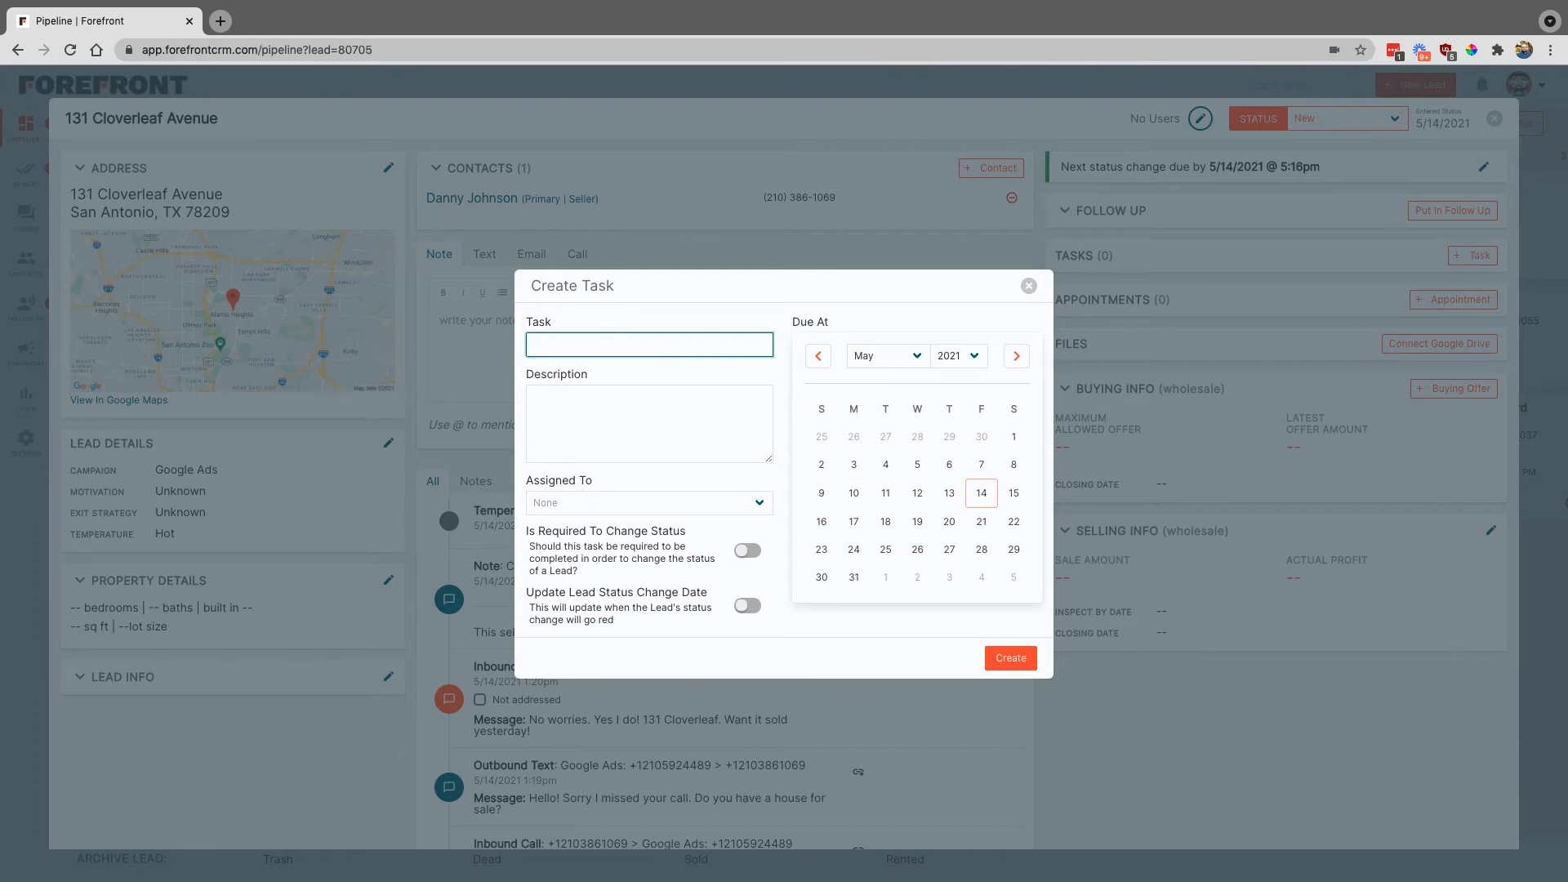
pyautogui.write('Call after 3')
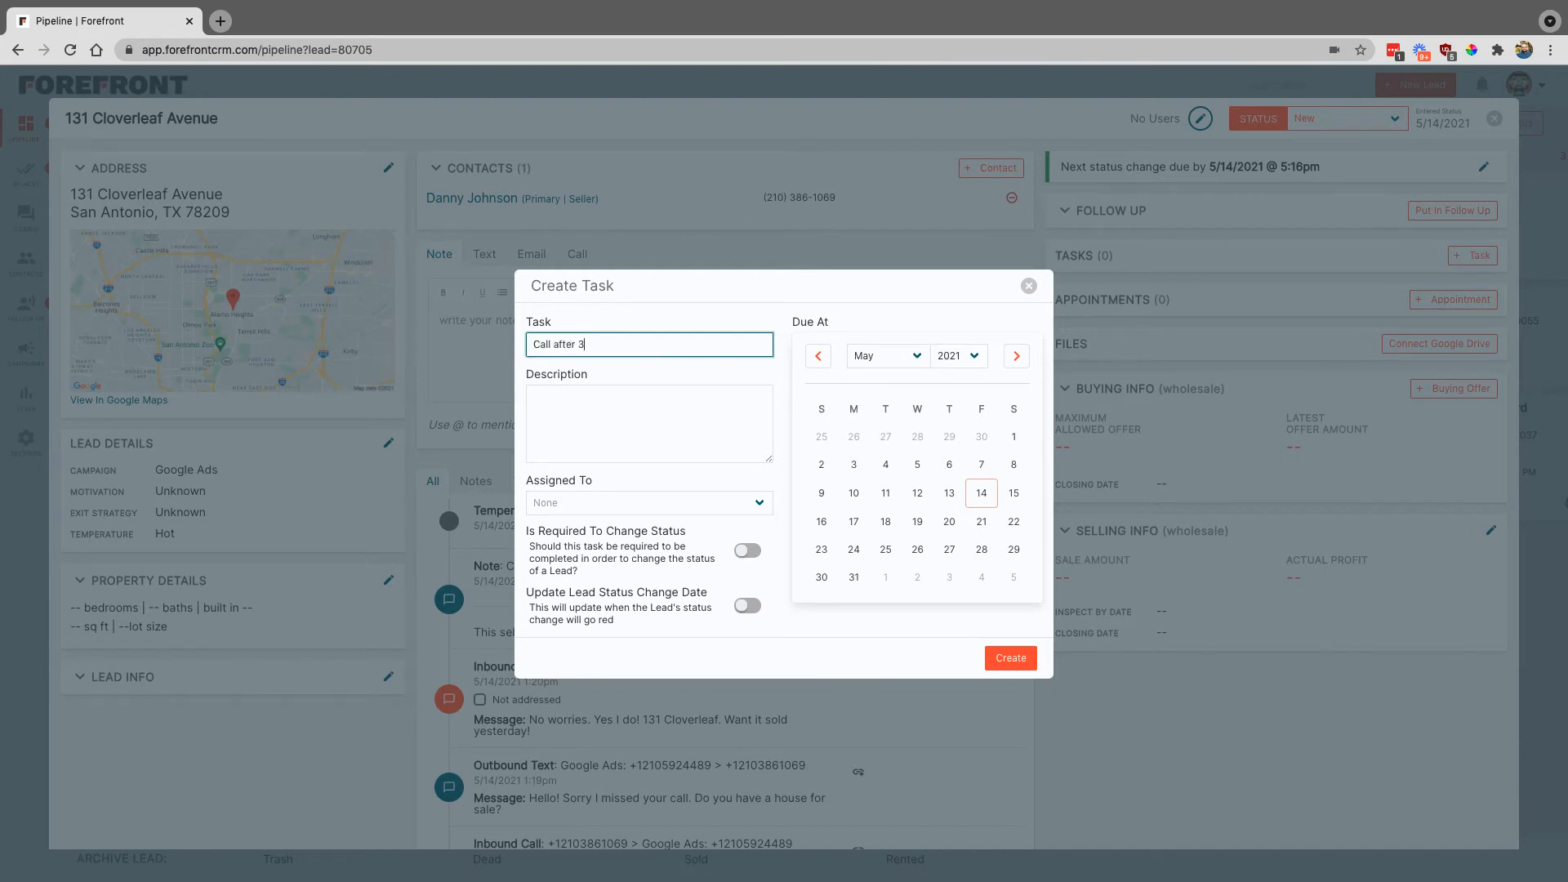
pyautogui.write('pm')
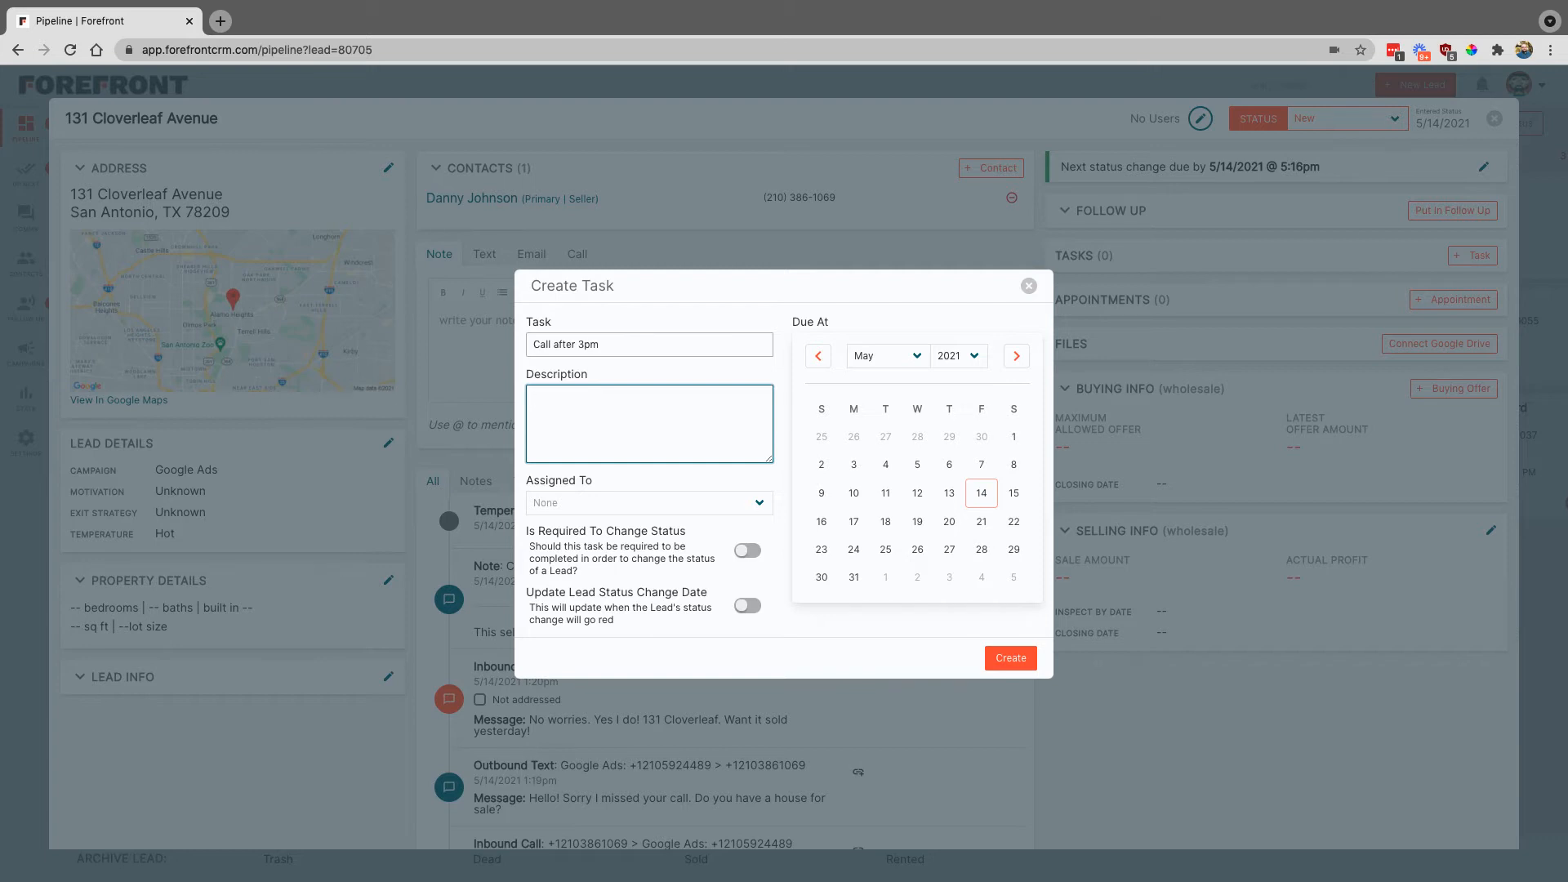
pyautogui.write("He doesn't get off until after 3")
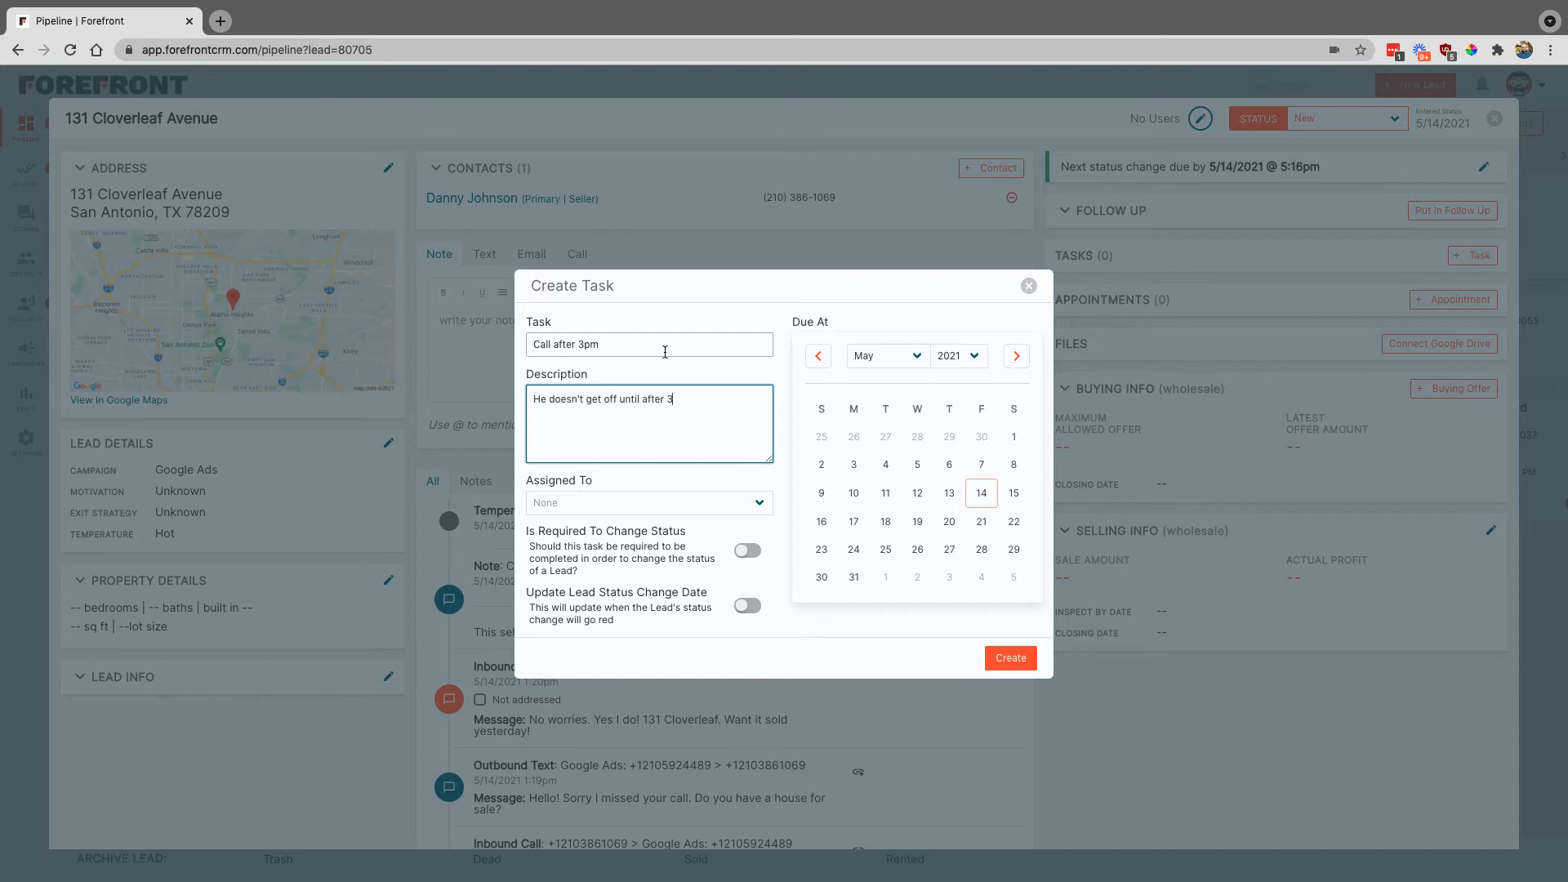
pyautogui.click(648, 502)
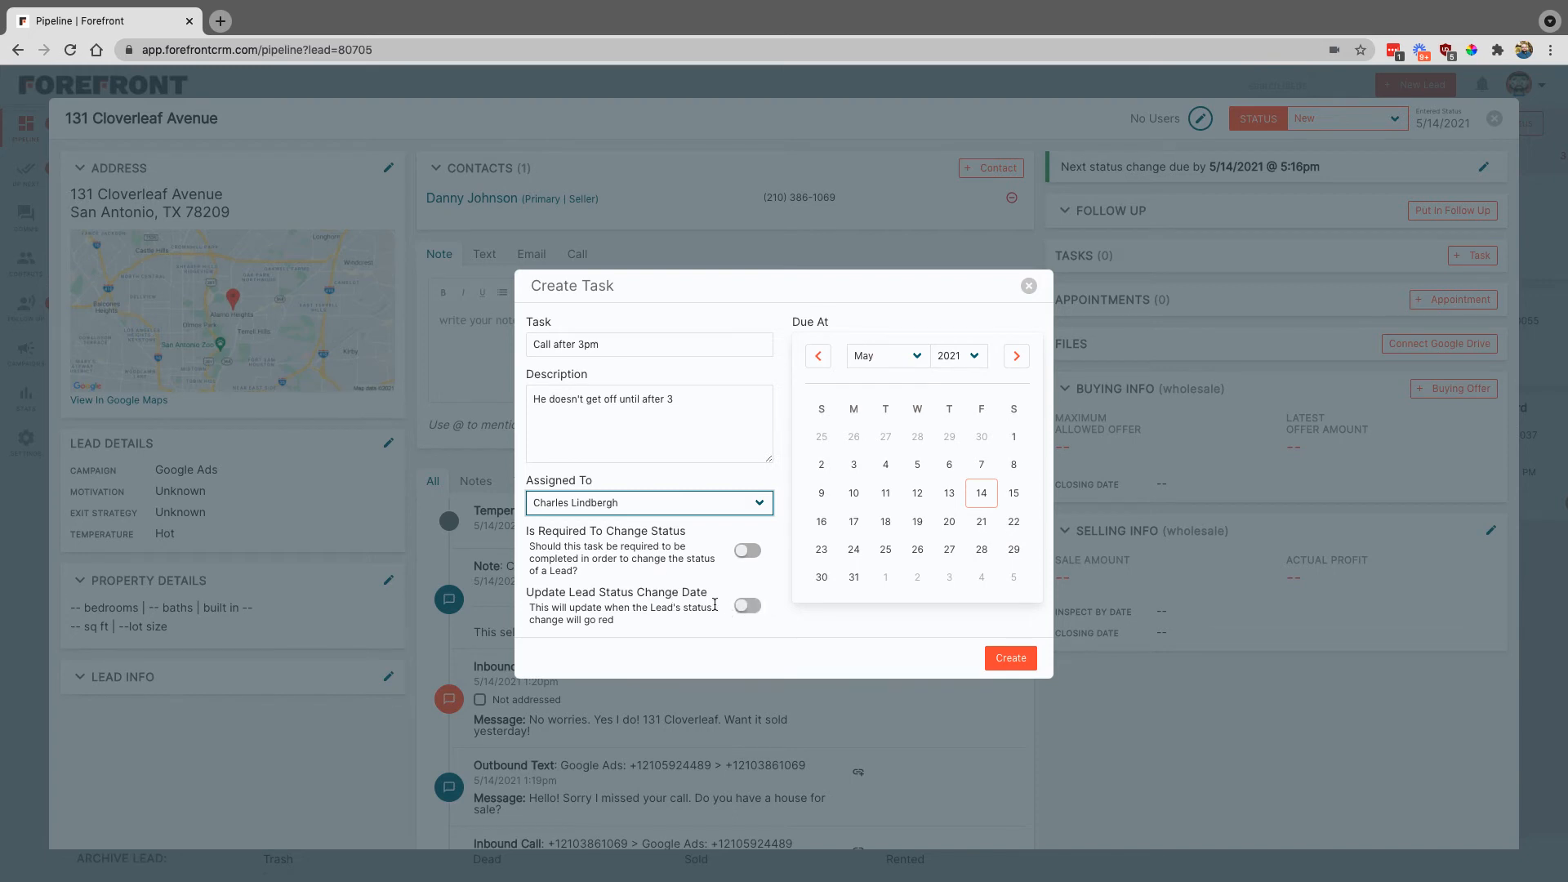
pyautogui.moveTo(676, 601)
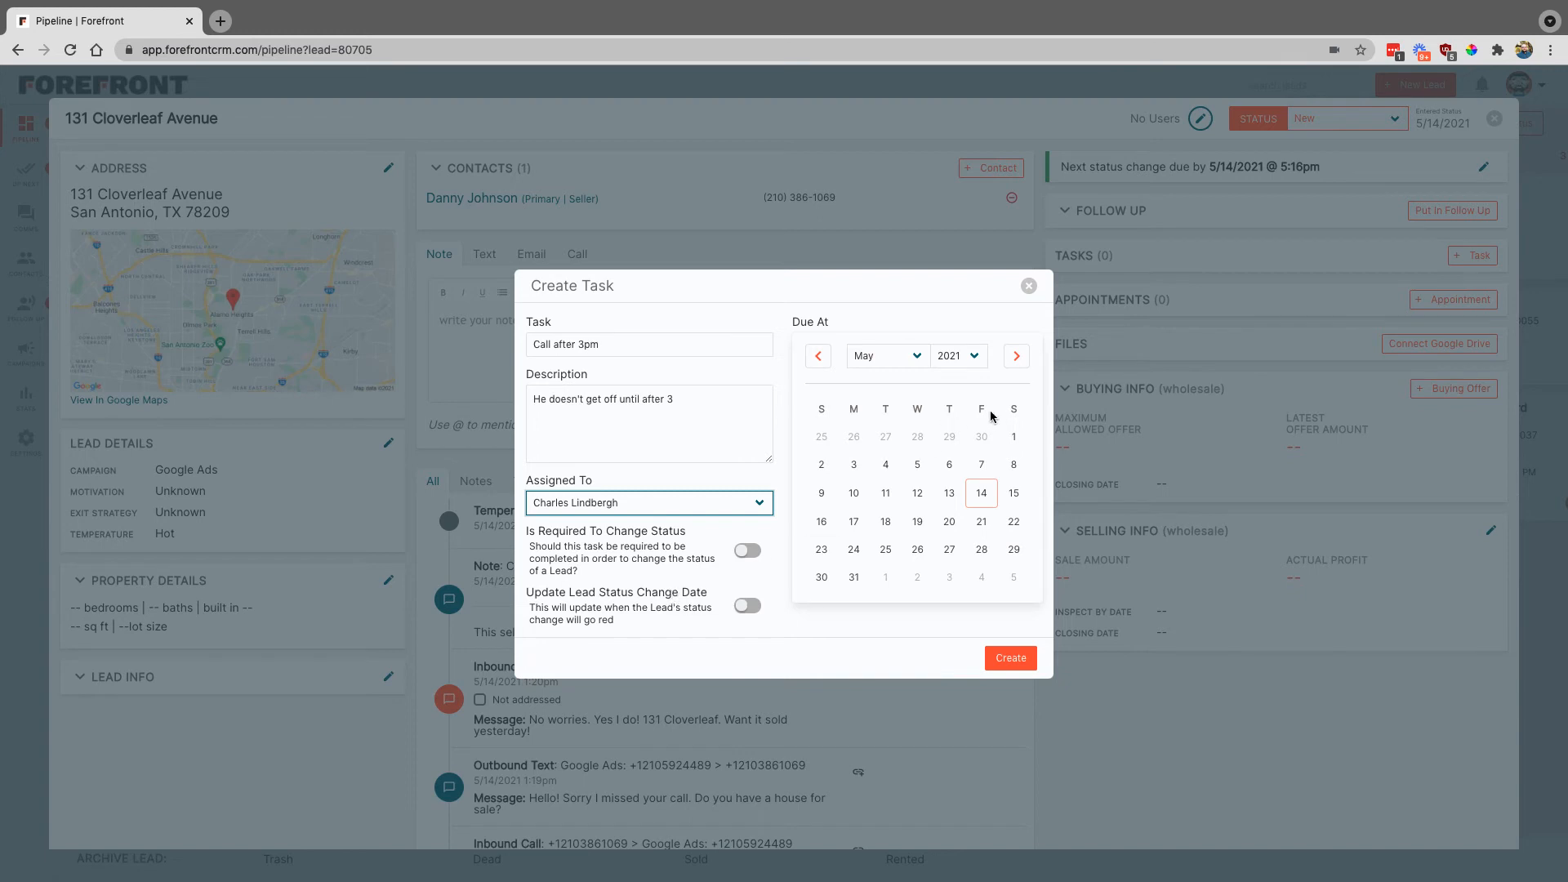
pyautogui.moveTo(821, 521)
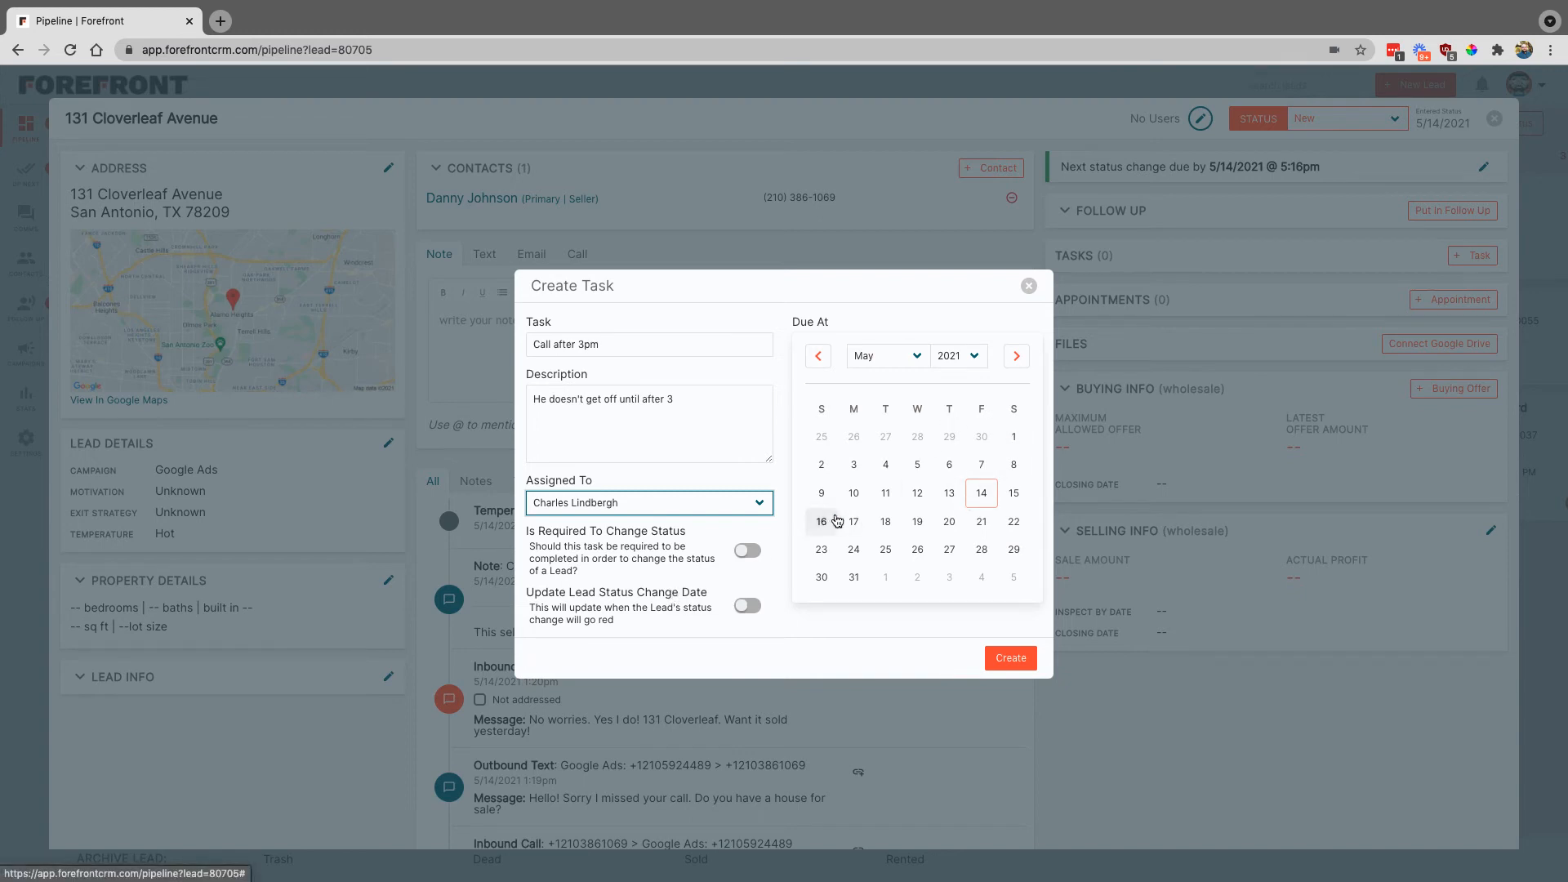
# Set the due date to May 17, create the task, and close the lead.
pyautogui.click(852, 521)
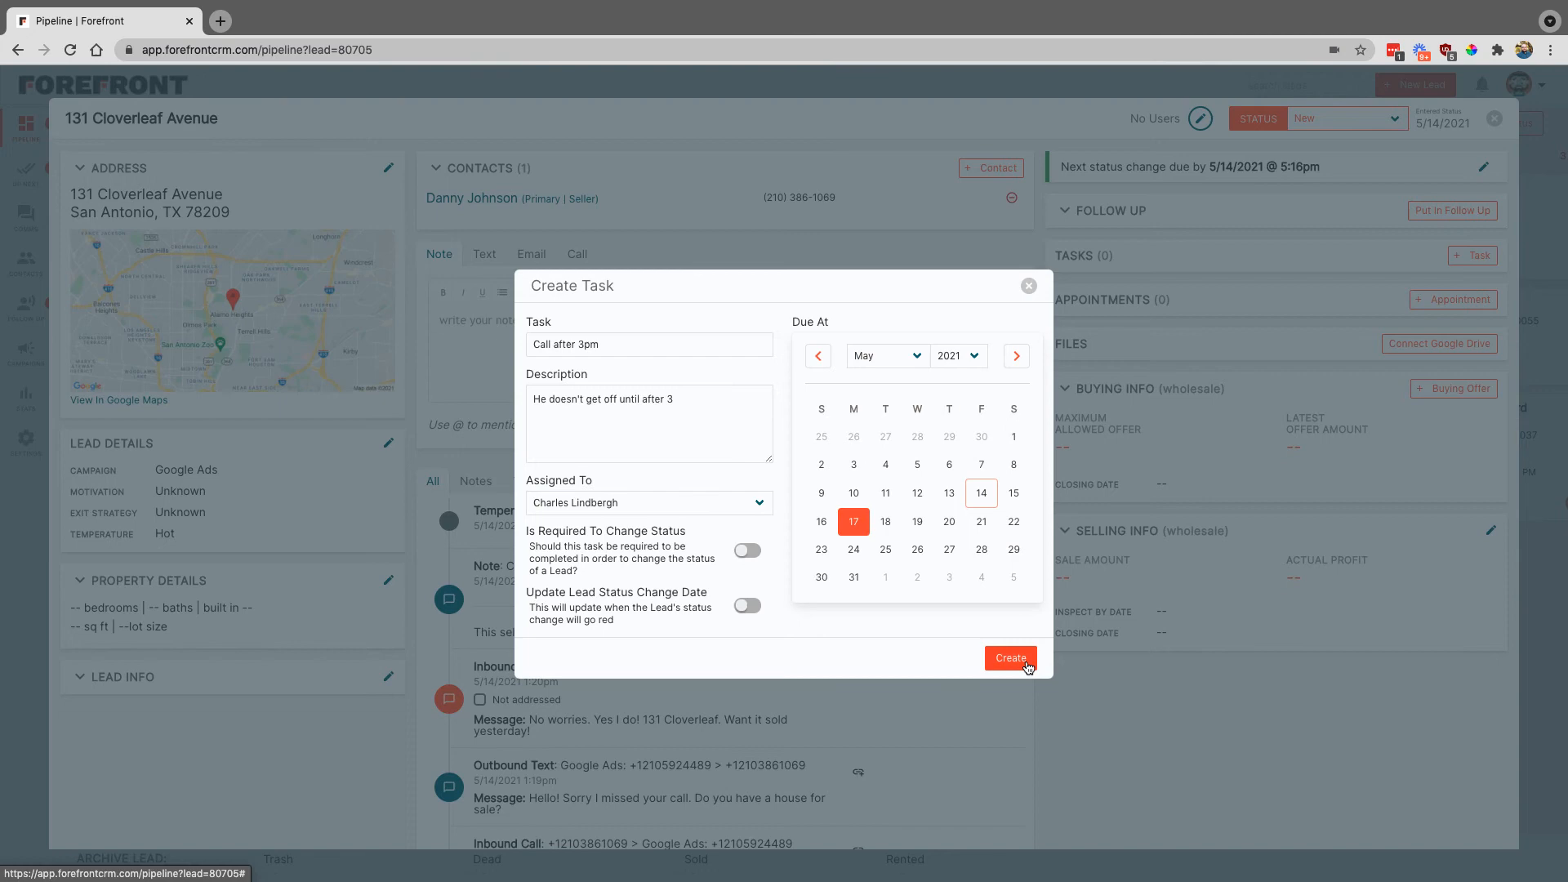
pyautogui.click(1009, 658)
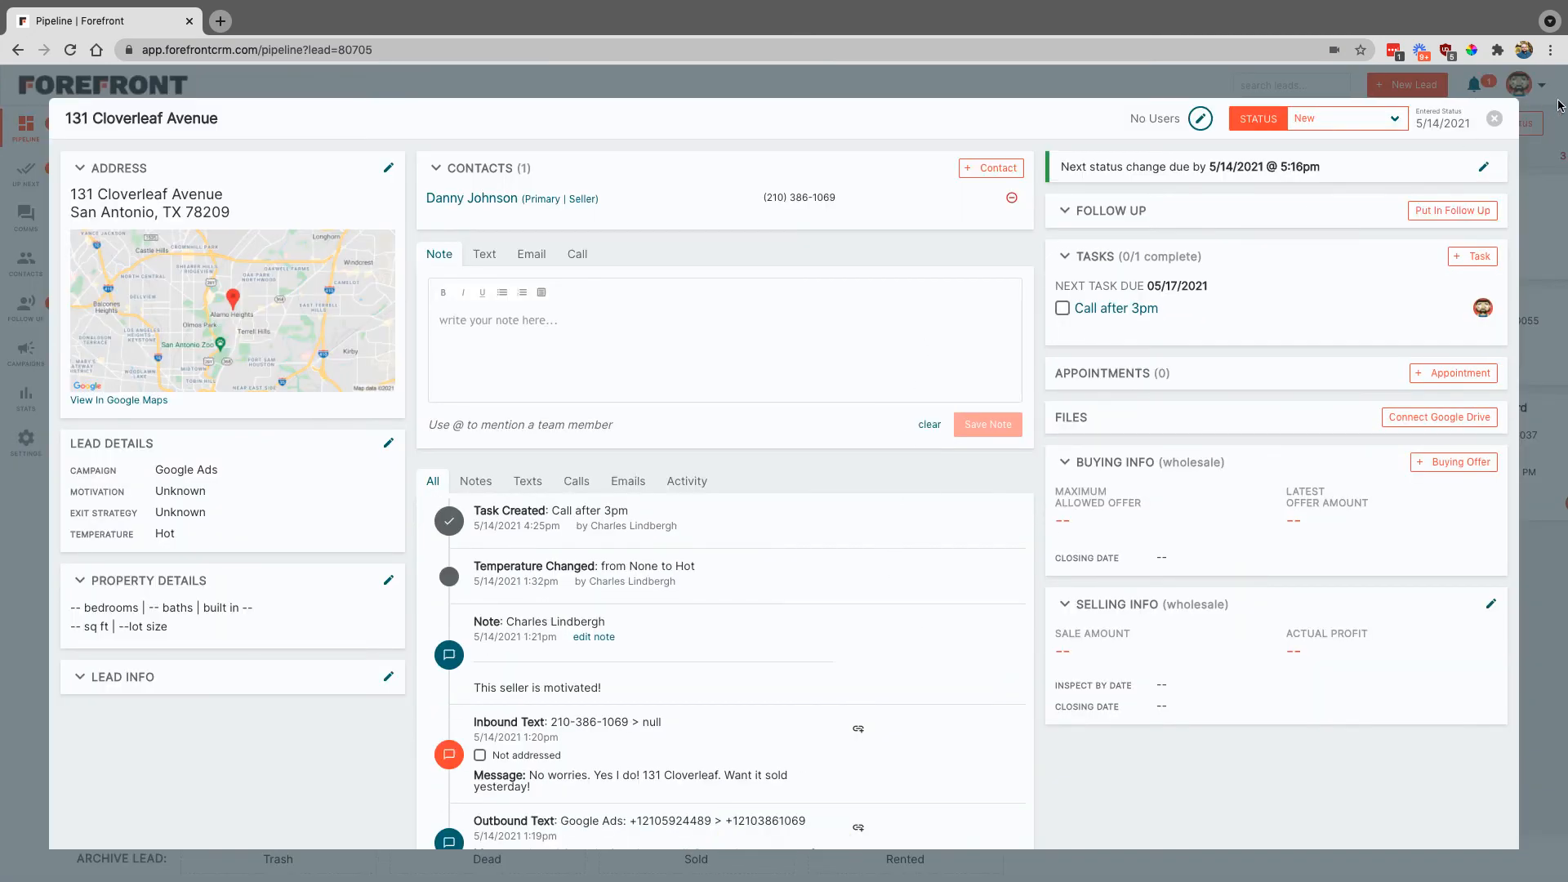
pyautogui.click(1496, 117)
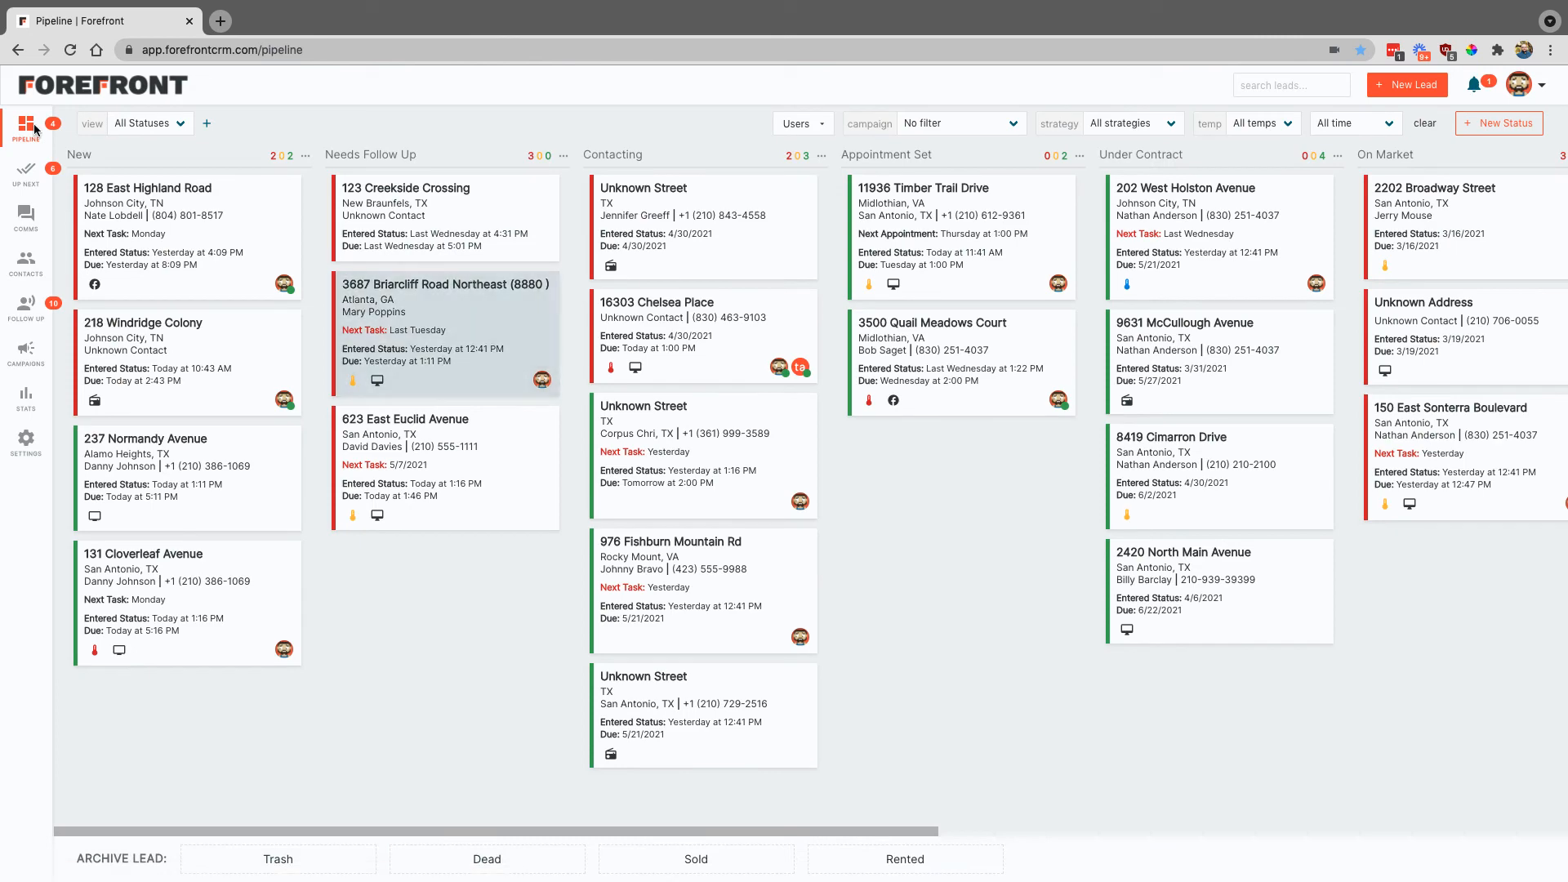
# Open Up Next and scroll to 'Call after 3pm' under Upcoming.
pyautogui.click(25, 170)
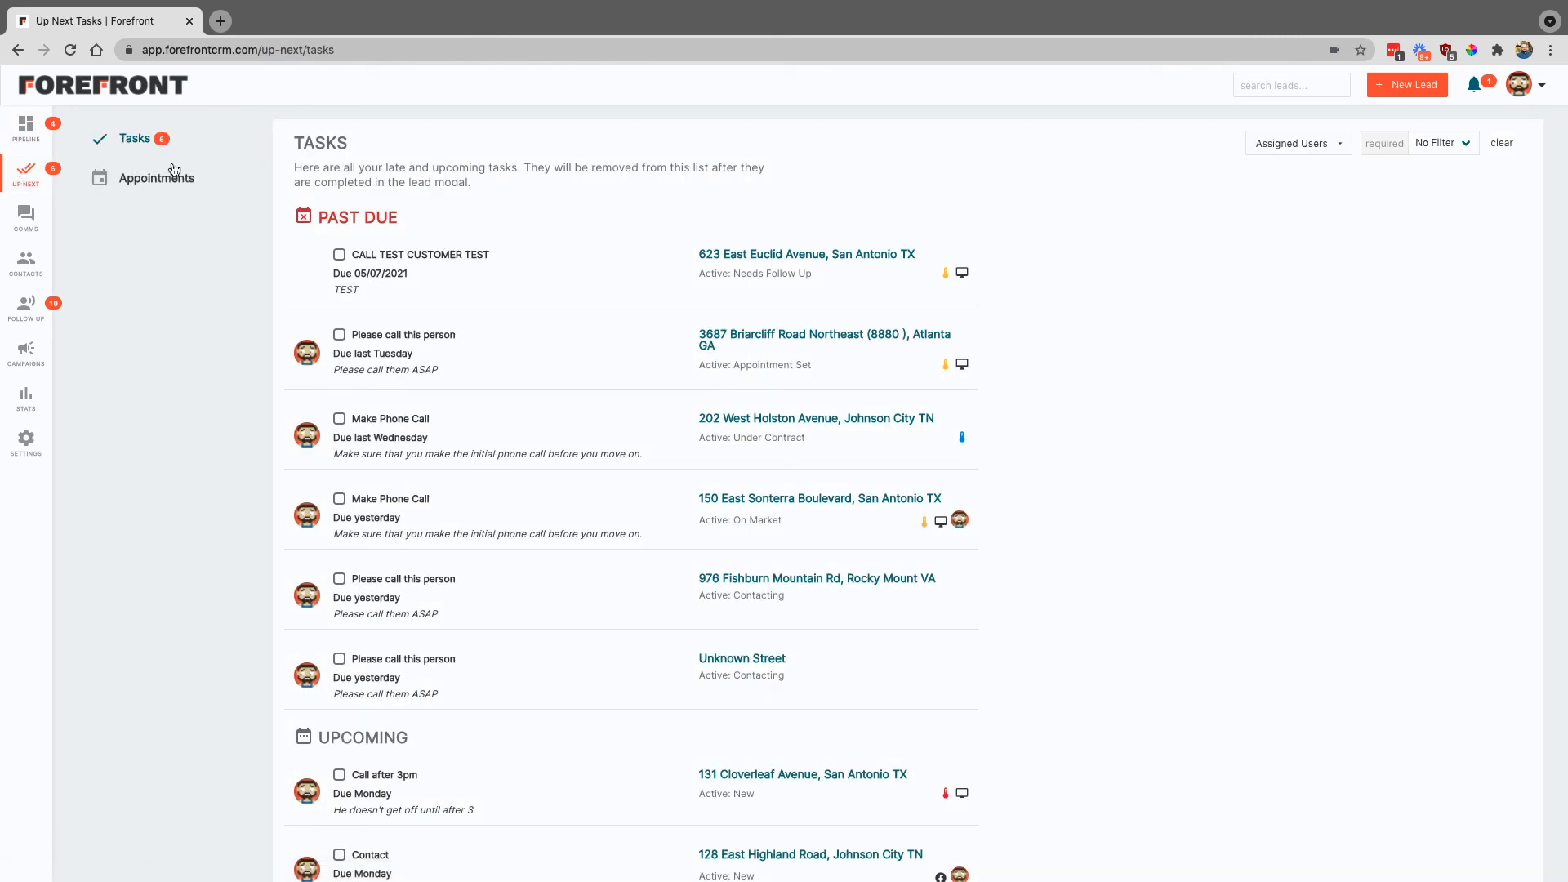
pyautogui.scroll(-3)
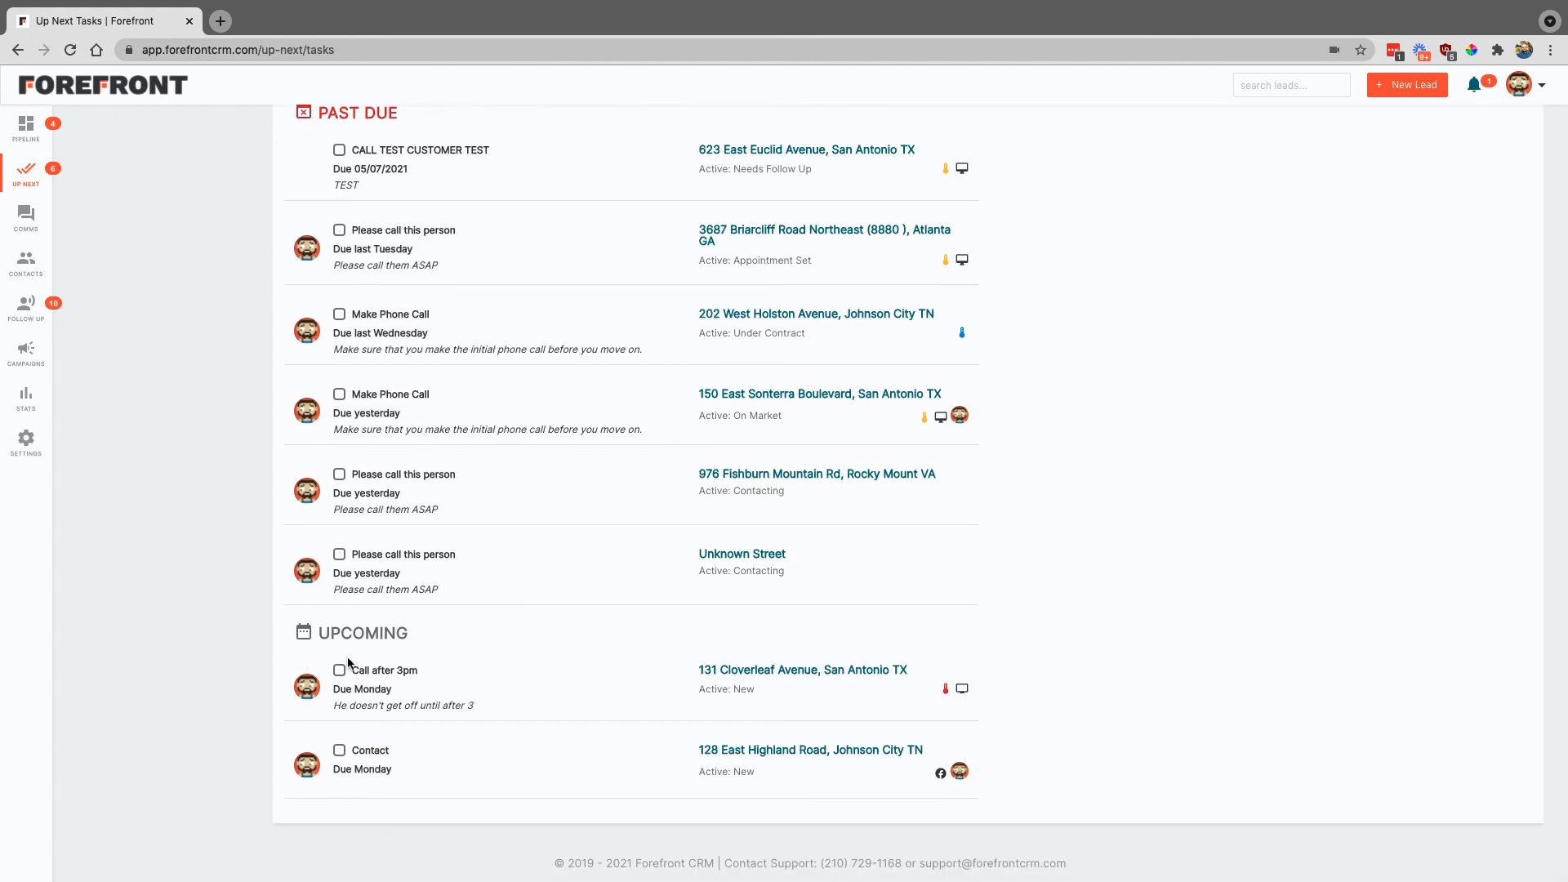
pyautogui.moveTo(419, 680)
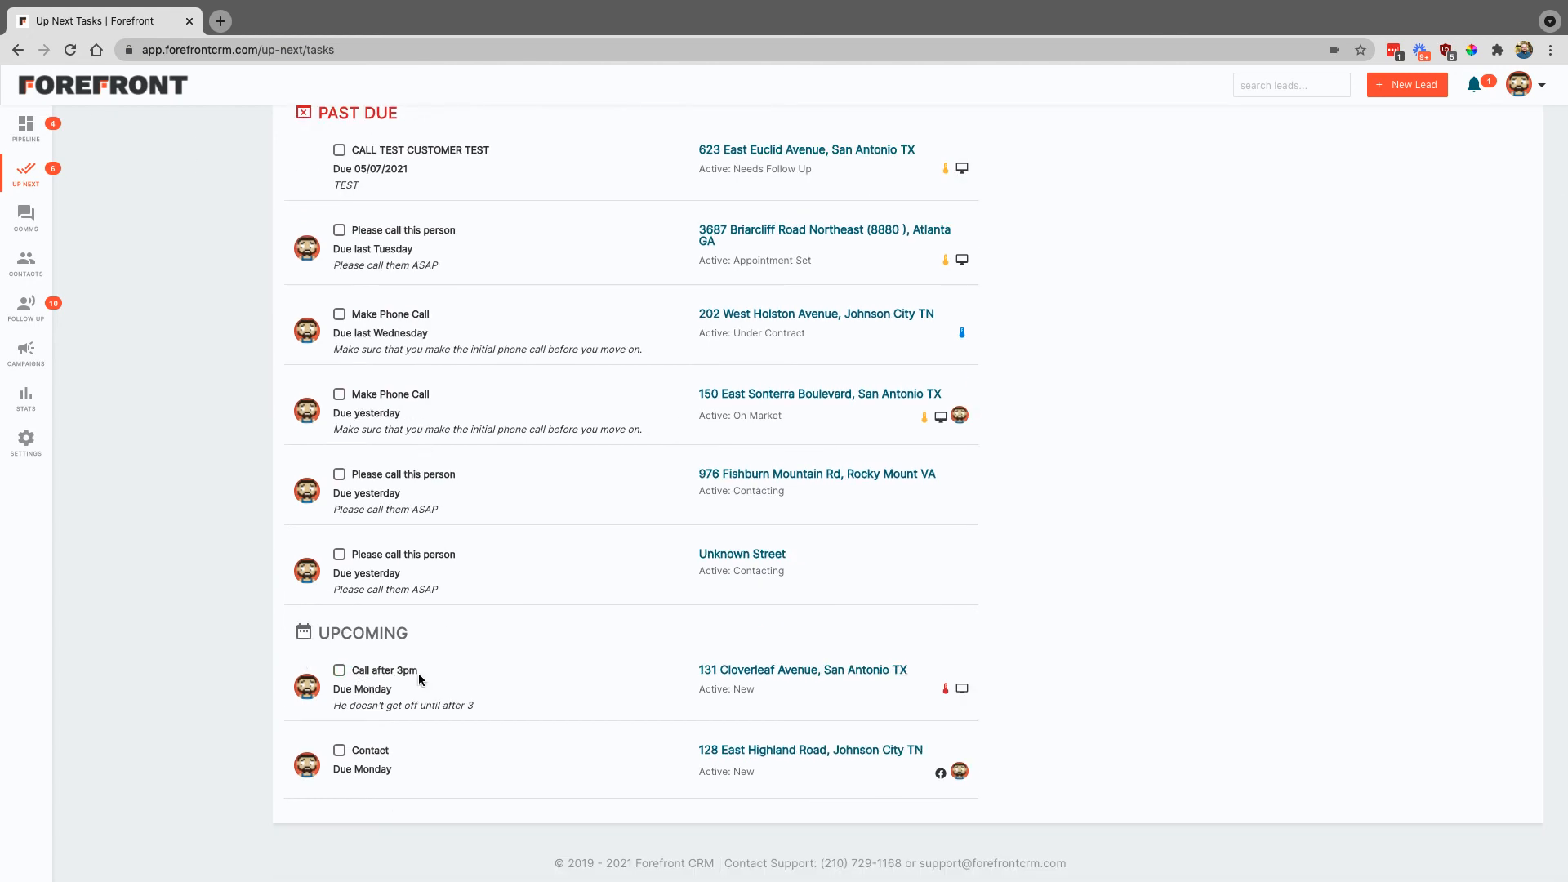